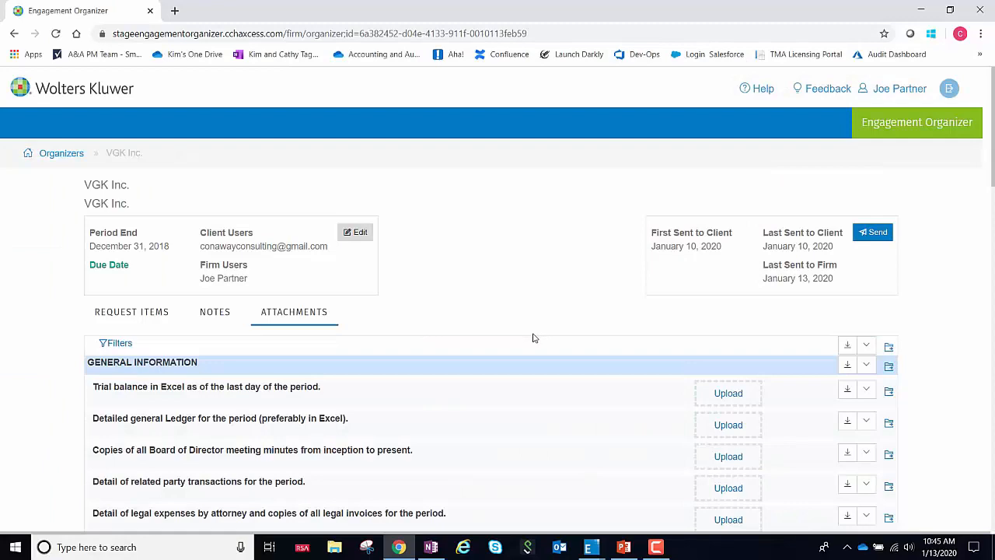
# Scroll the Attachments request list down to the CASH section with its four uploaded files
pyautogui.scroll(-3)
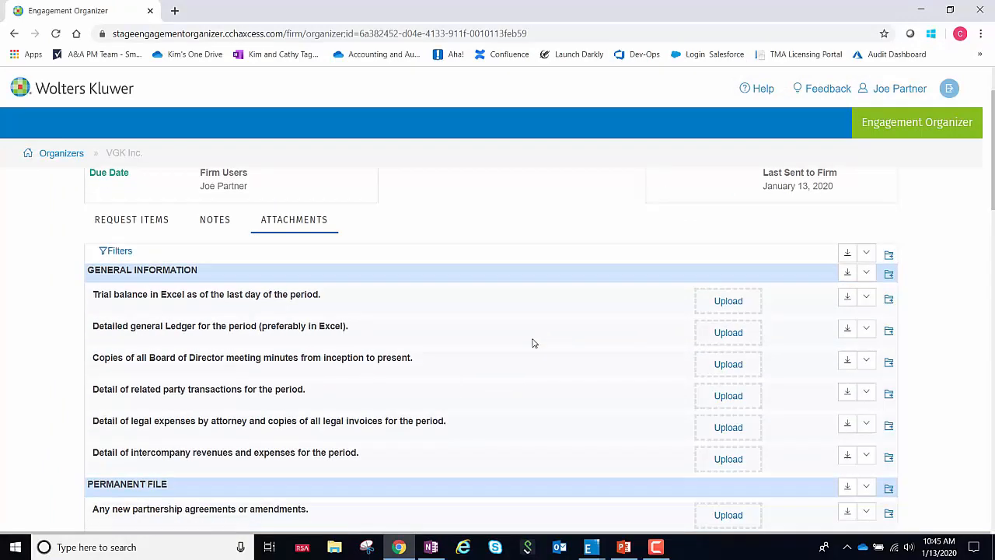
pyautogui.scroll(-3)
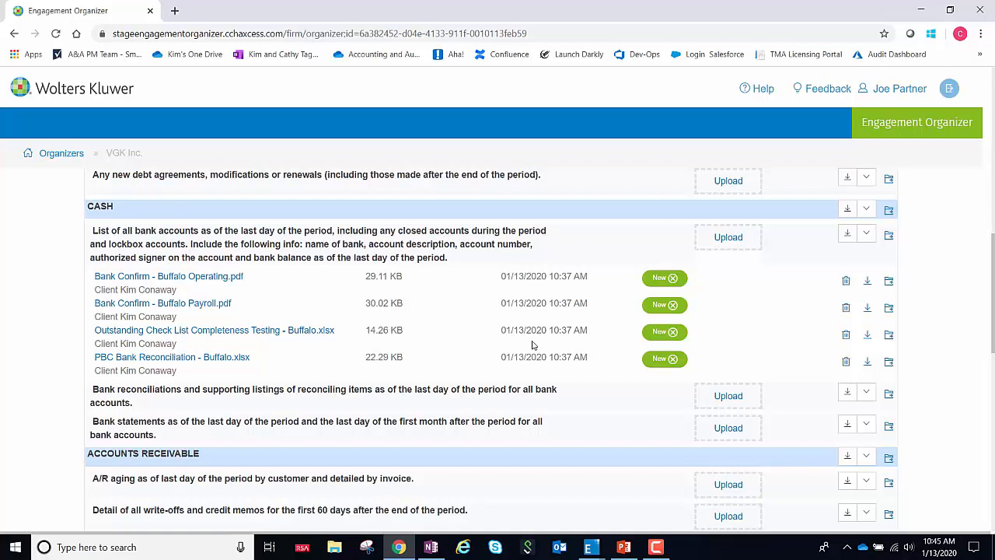
pyautogui.moveTo(867, 279)
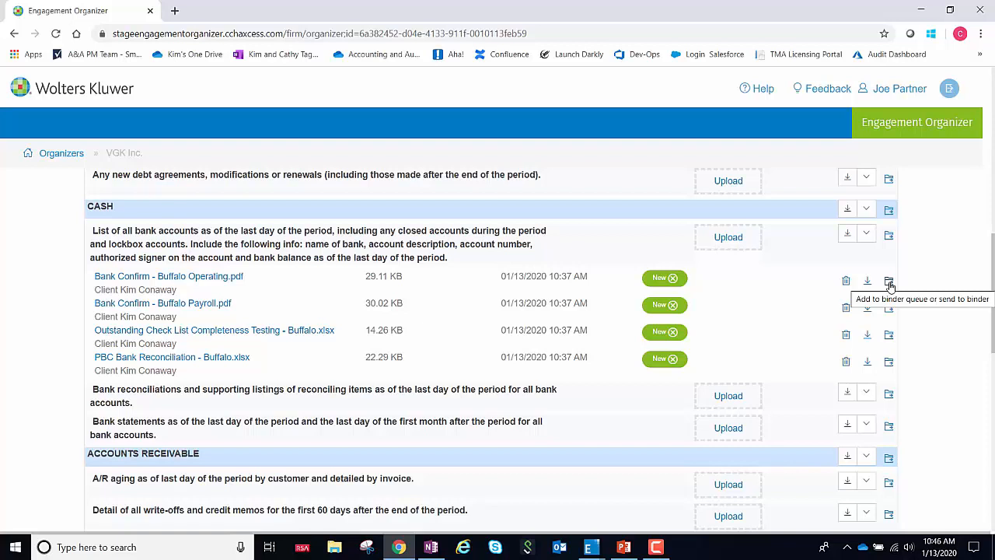
pyautogui.moveTo(889, 208)
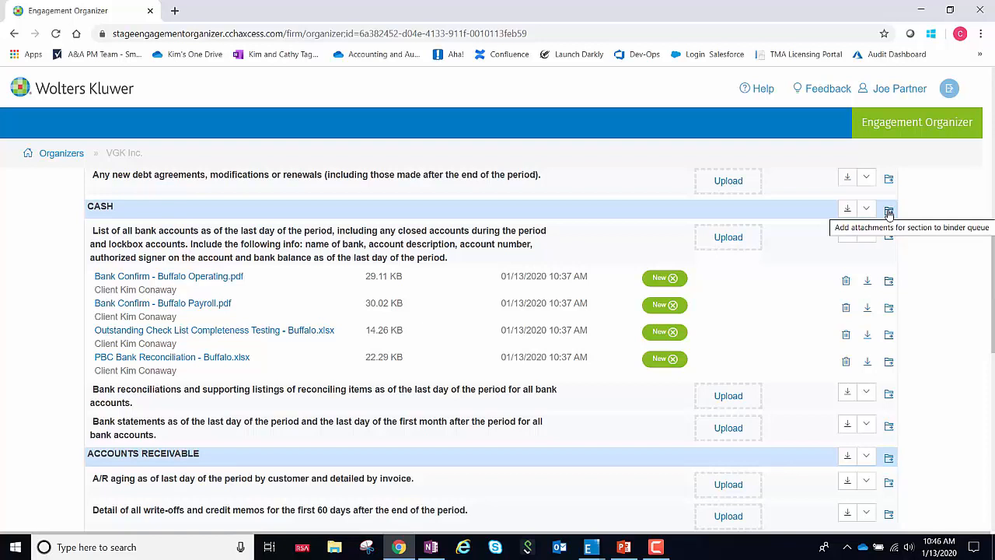
pyautogui.moveTo(890, 235)
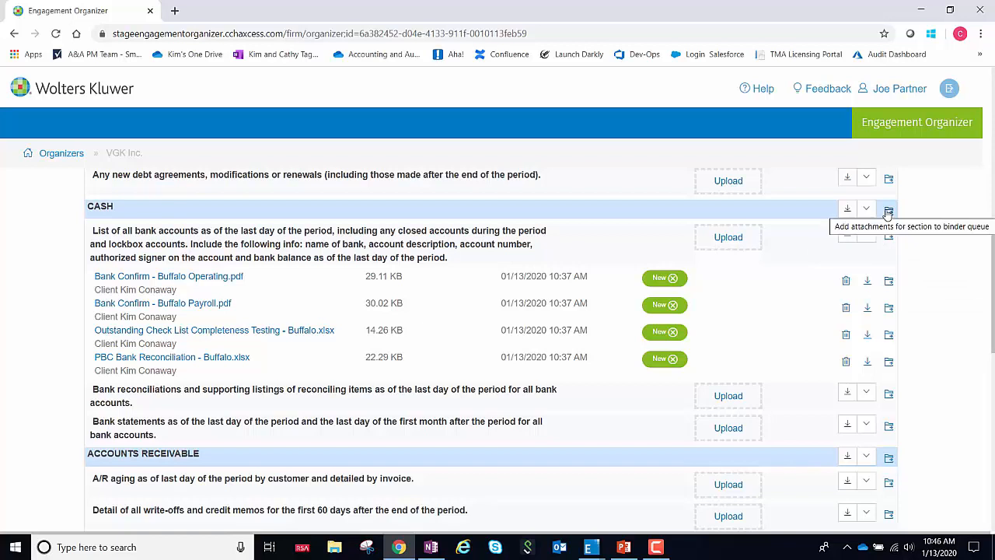
# Queue the whole CASH section's attachments for the binder from its header row
pyautogui.click(888, 210)
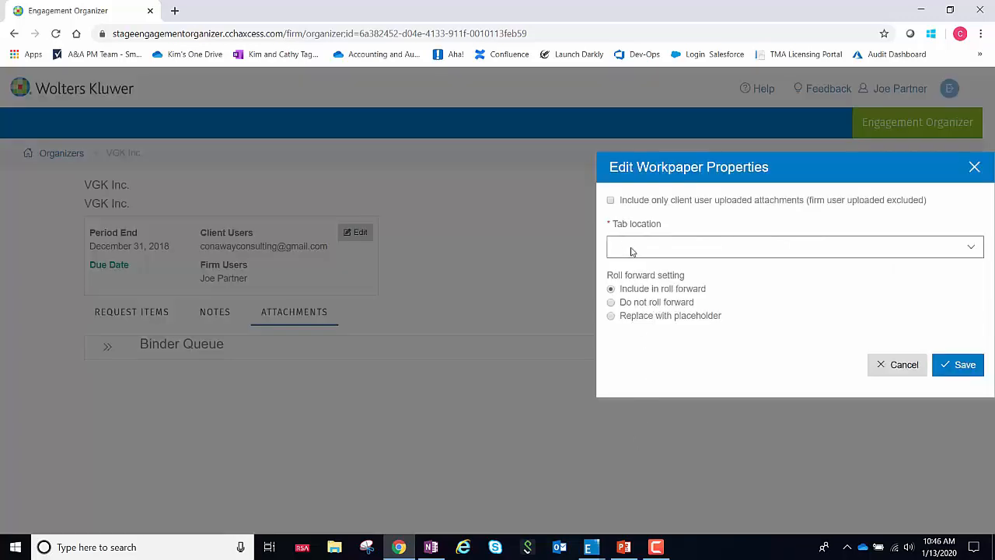
# Set tab location 4100 Cash and Cash Equivalents, Do not roll forward, and save the workpaper properties
pyautogui.click(794, 246)
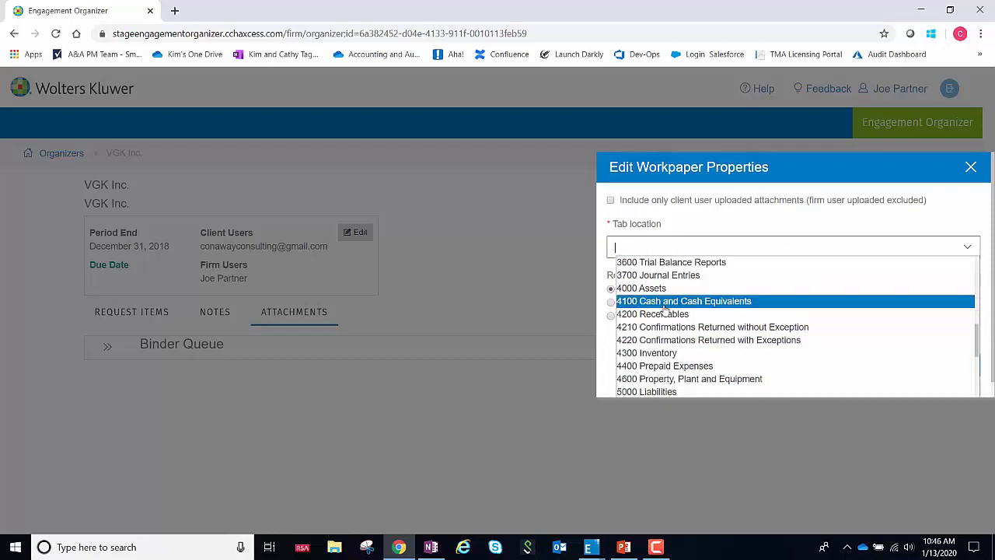
pyautogui.click(683, 302)
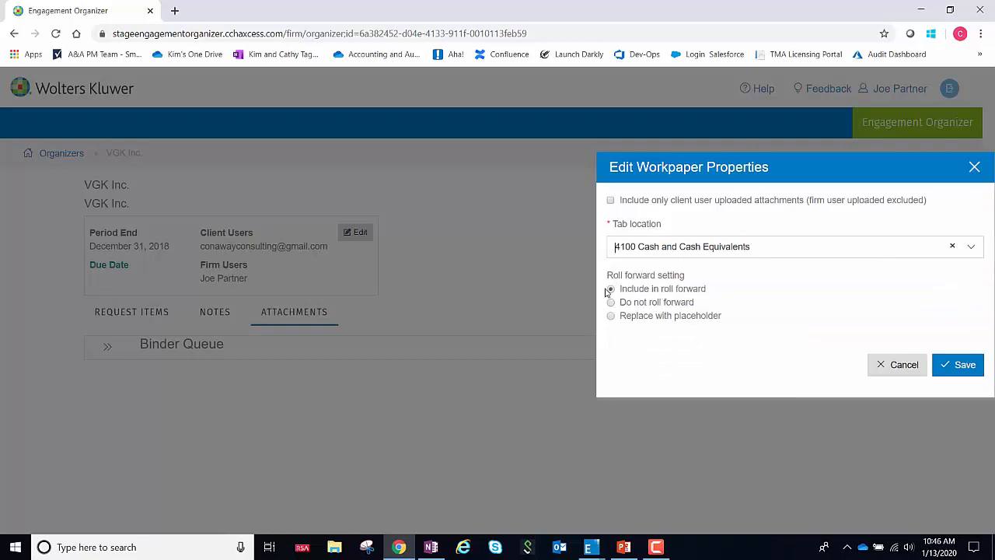
pyautogui.click(610, 287)
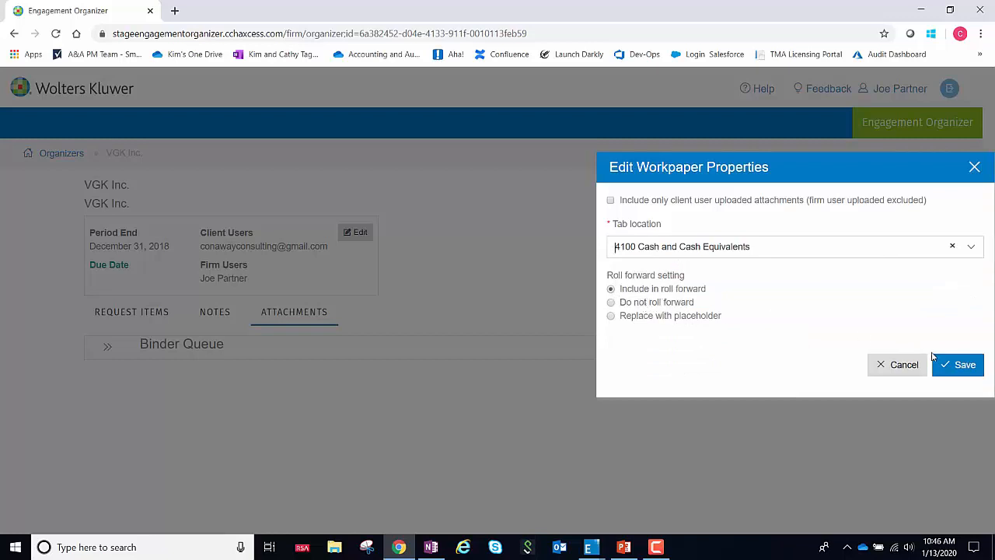
pyautogui.click(609, 302)
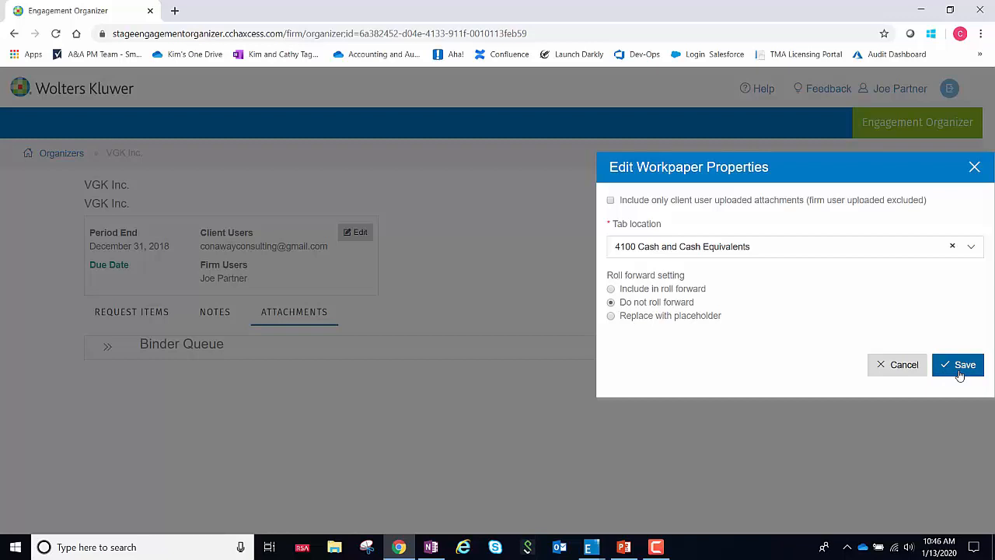
pyautogui.click(957, 364)
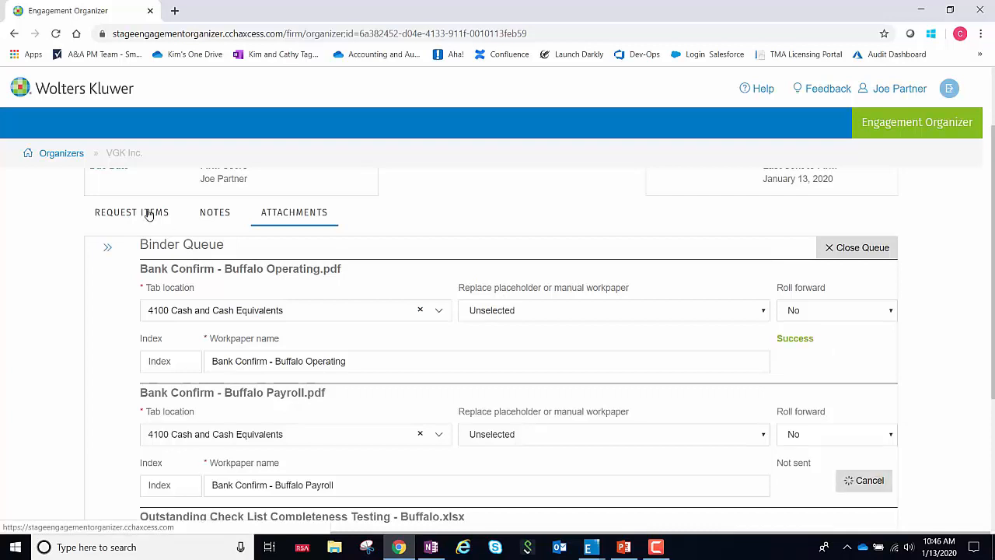
pyautogui.moveTo(807, 339)
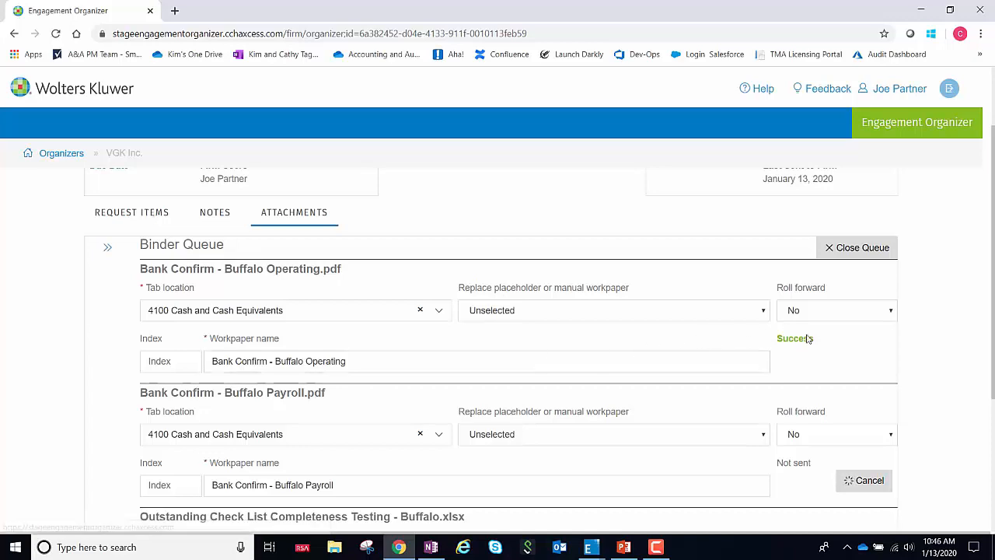
# Expand the binder's 4100 Cash and Cash Equivalents folder to show the four queued Cash workpapers
pyautogui.scroll(-3)
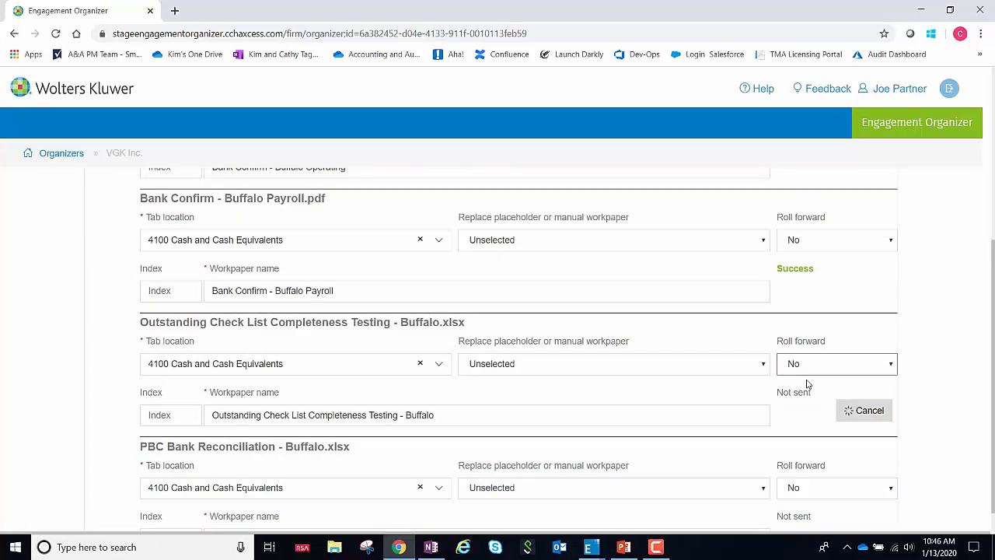
pyautogui.scroll(-3)
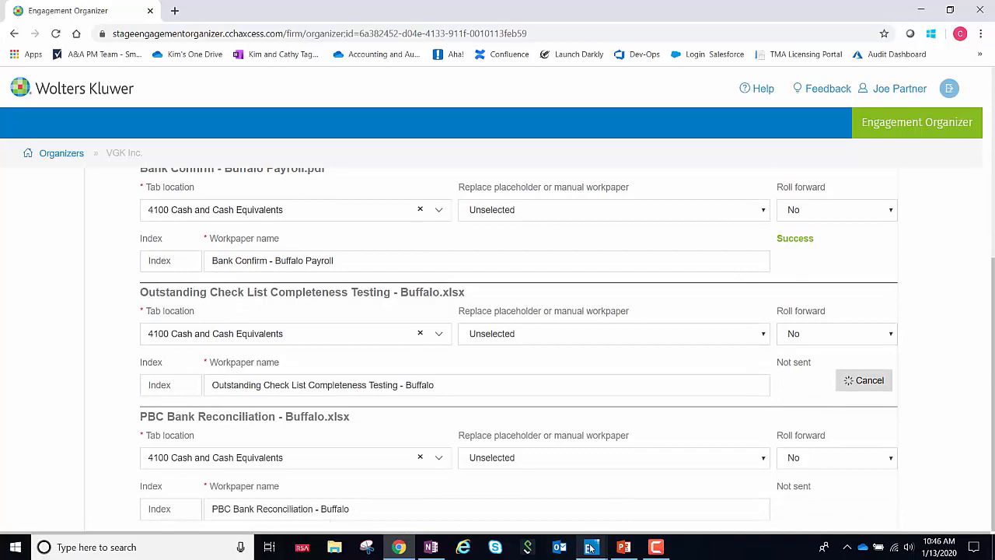
pyautogui.moveTo(591, 547)
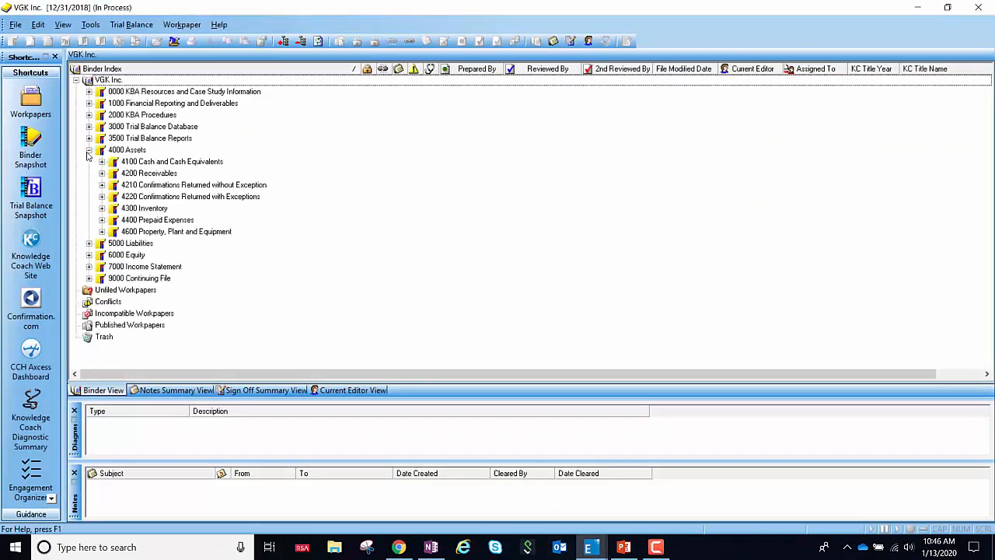
pyautogui.click(102, 160)
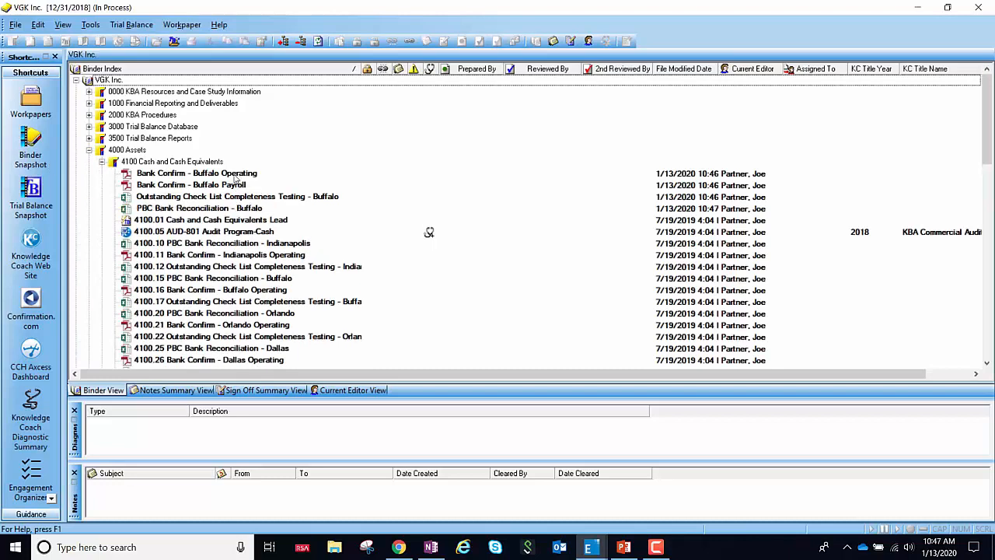